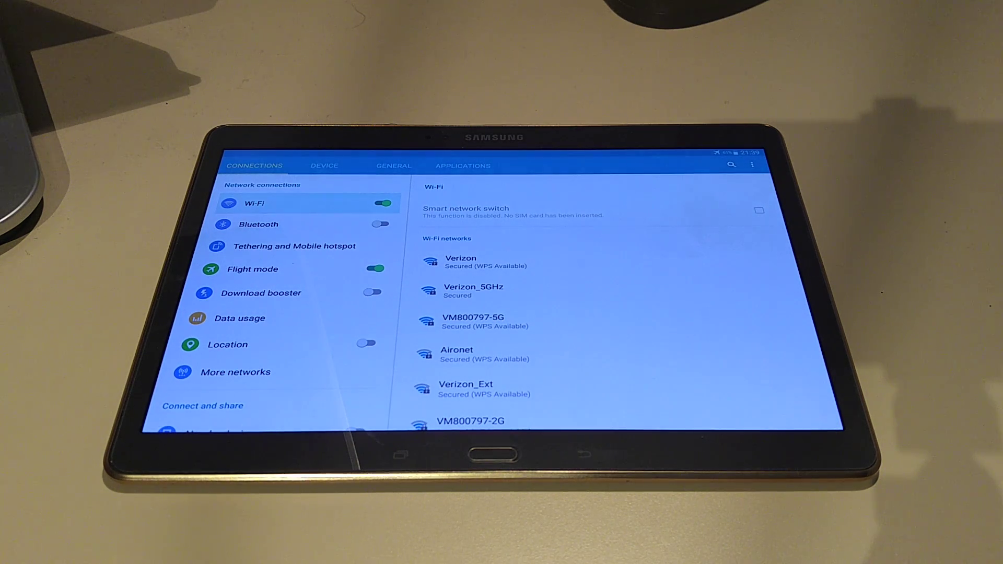
pyautogui.click(378, 203)
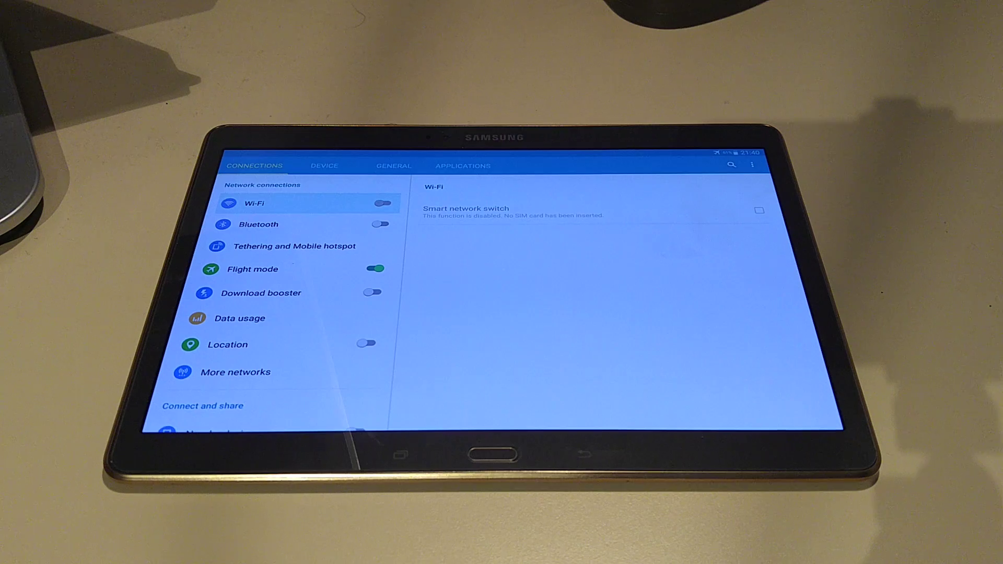
pyautogui.click(380, 203)
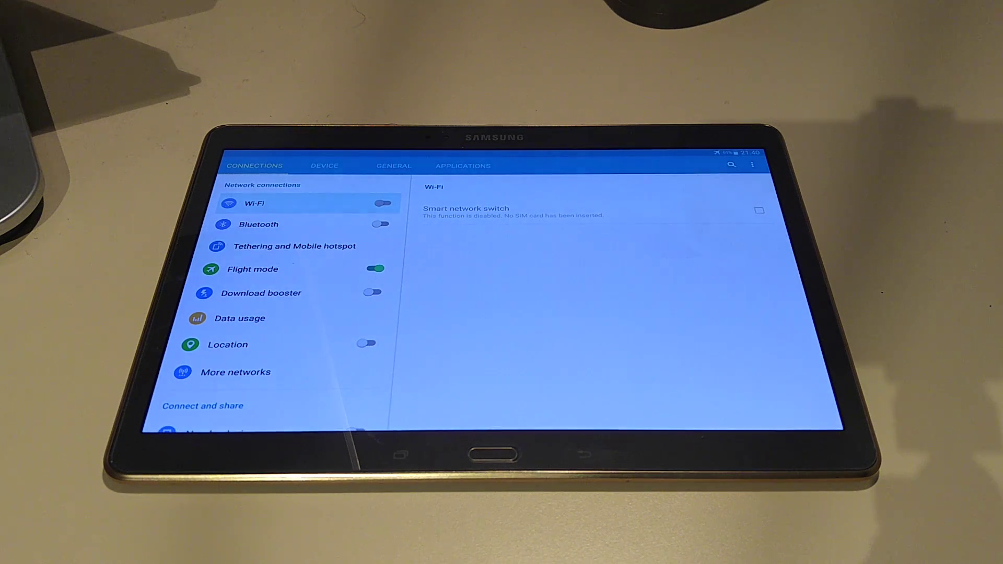
pyautogui.click(378, 203)
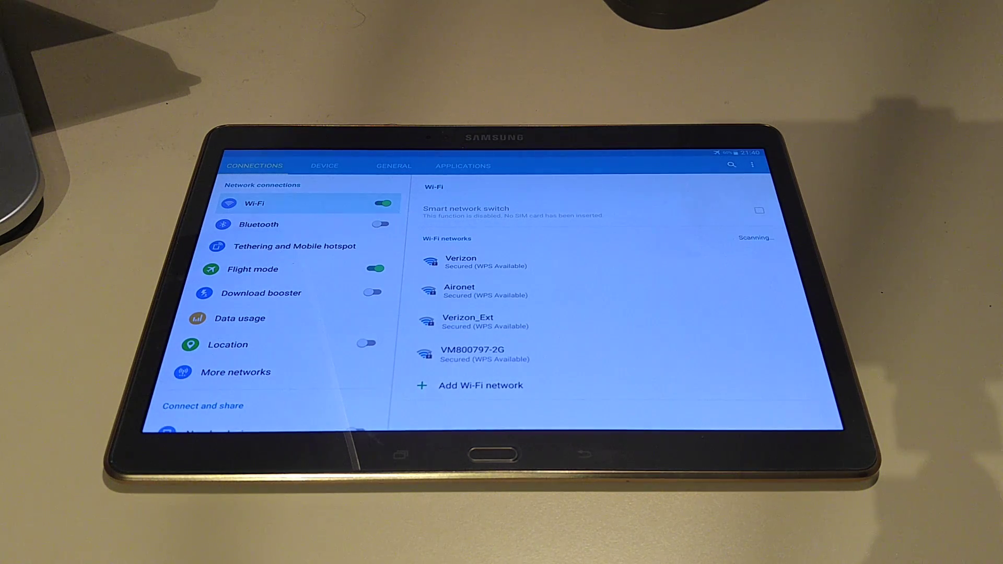